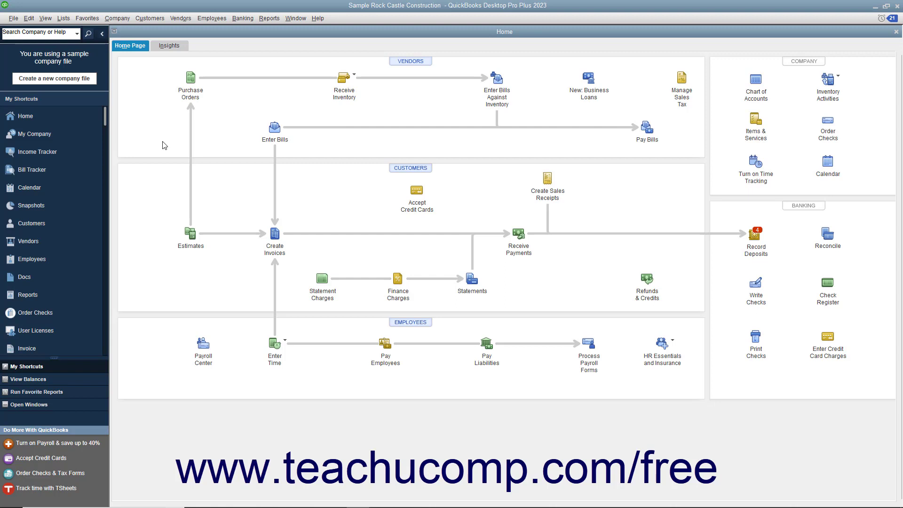
# - Start a new credit card charge from the Home page on the CalOil Credit Card account
pyautogui.click(242, 18)
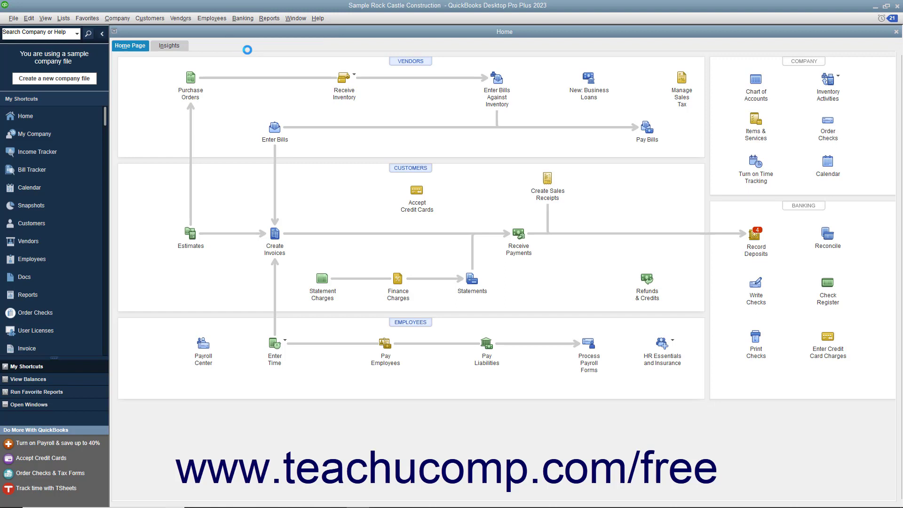
pyautogui.click(827, 339)
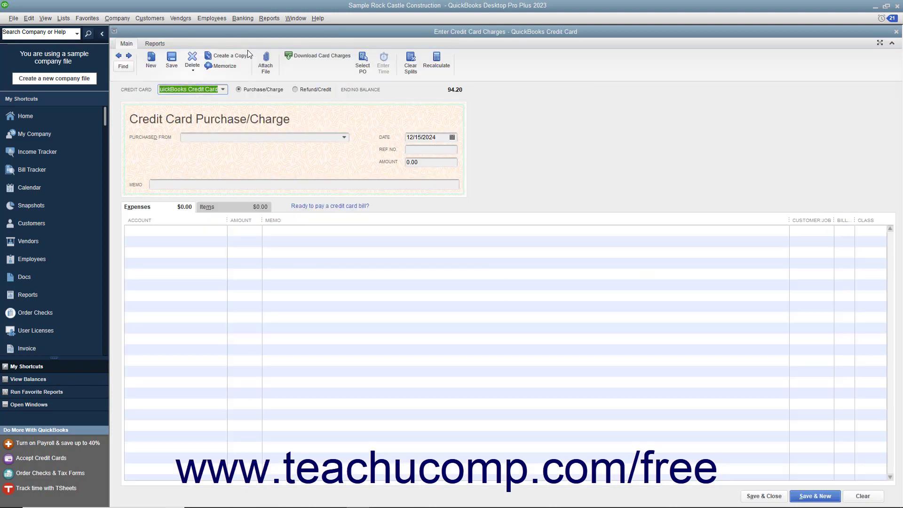
pyautogui.moveTo(287, 107)
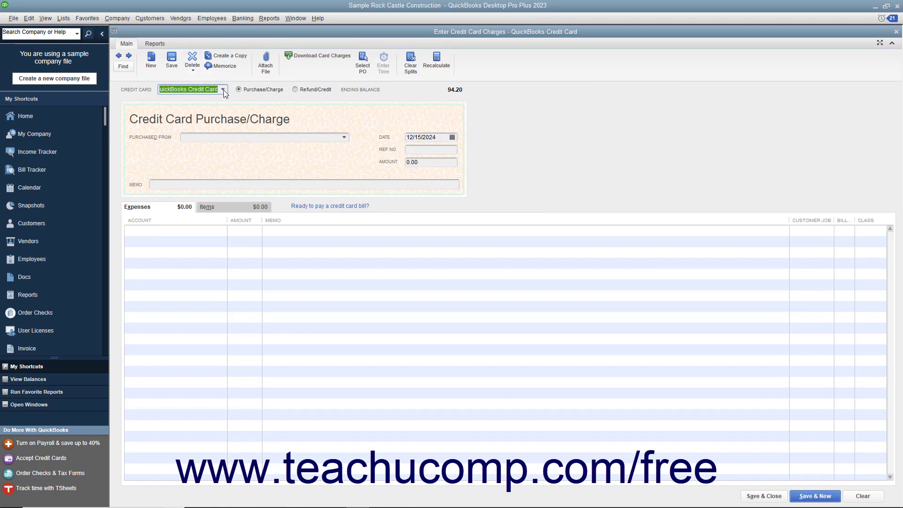
pyautogui.click(224, 90)
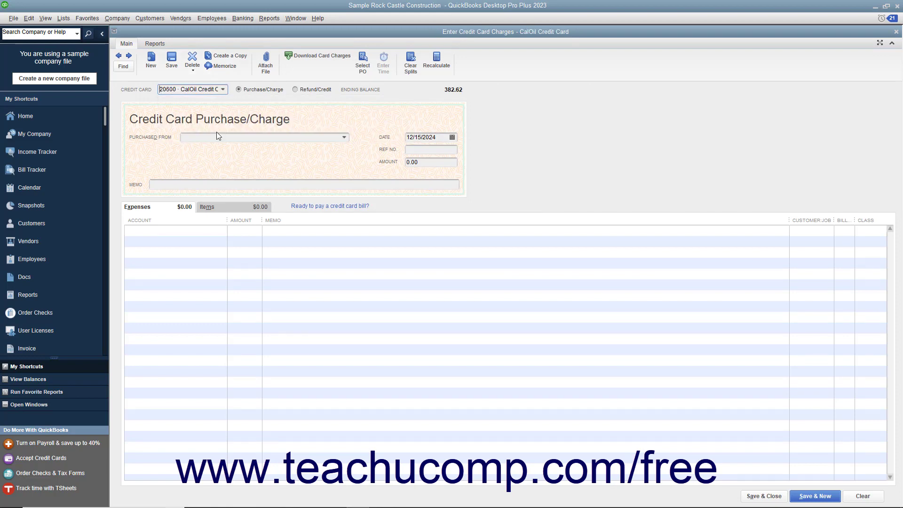
pyautogui.click(238, 90)
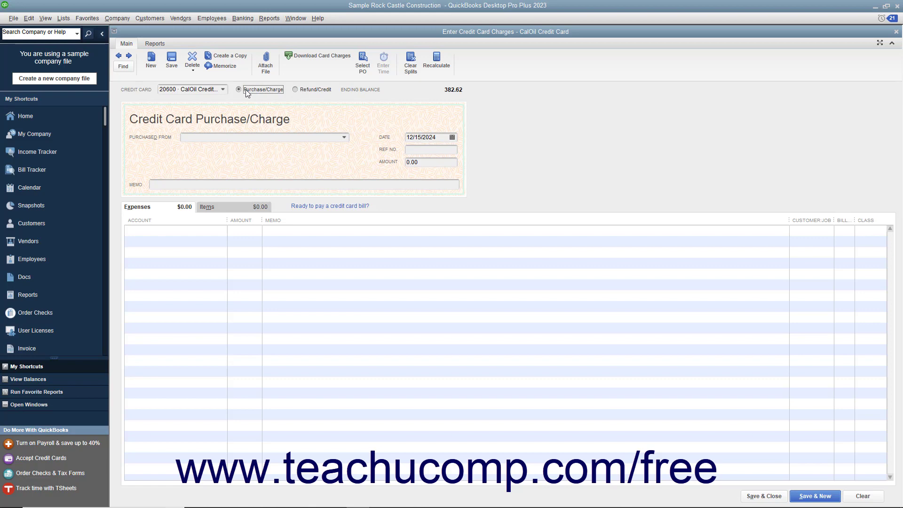
# - Toggle Refund/Credit and settle on Purchase/Charge as the transaction type
pyautogui.click(296, 90)
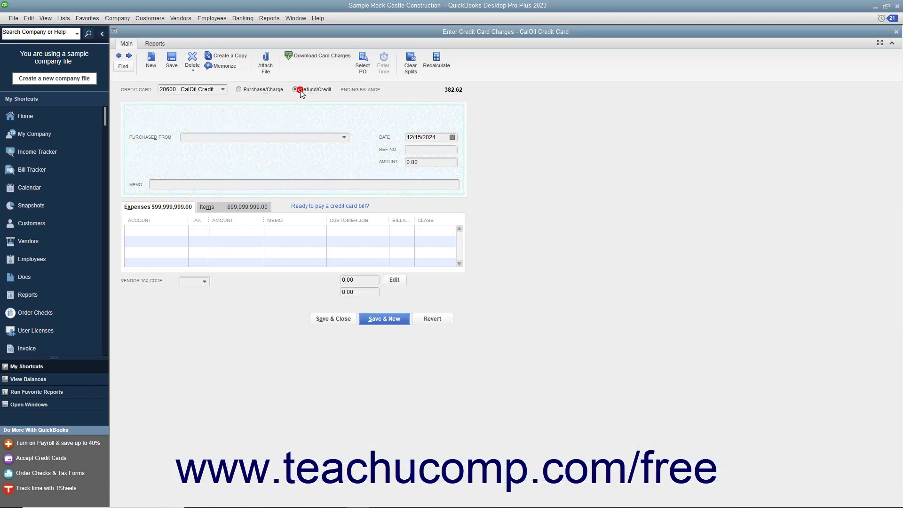
pyautogui.click(295, 90)
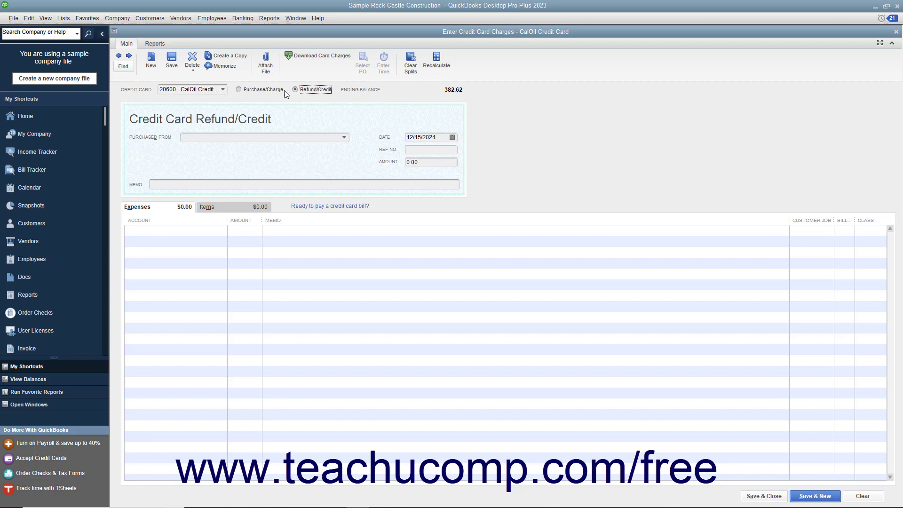
pyautogui.click(239, 89)
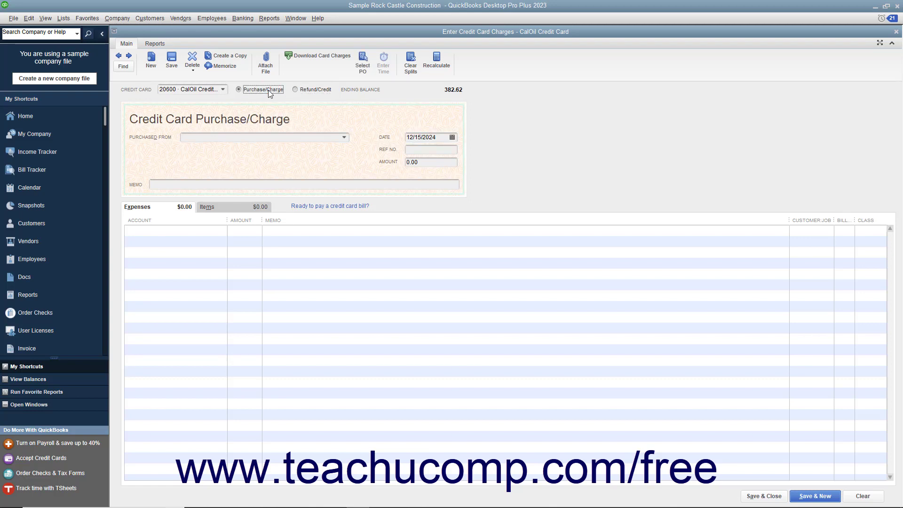
pyautogui.moveTo(344, 140)
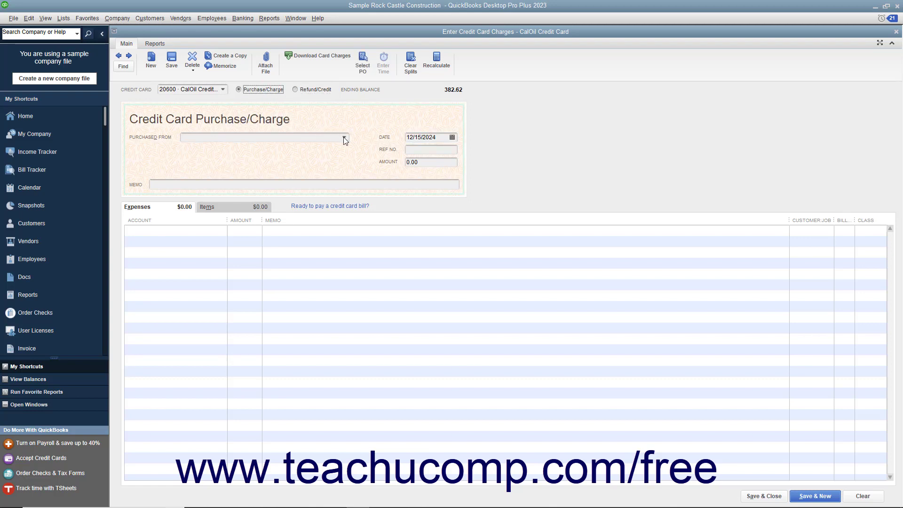
# - Set the vendor to Bayshore CalOil Service and the date to 12/15/2024
pyautogui.click(344, 137)
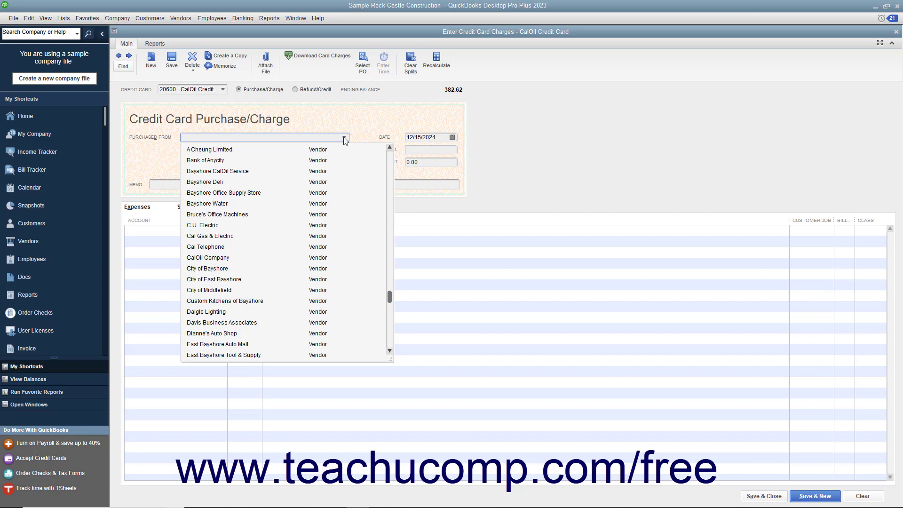
pyautogui.moveTo(244, 172)
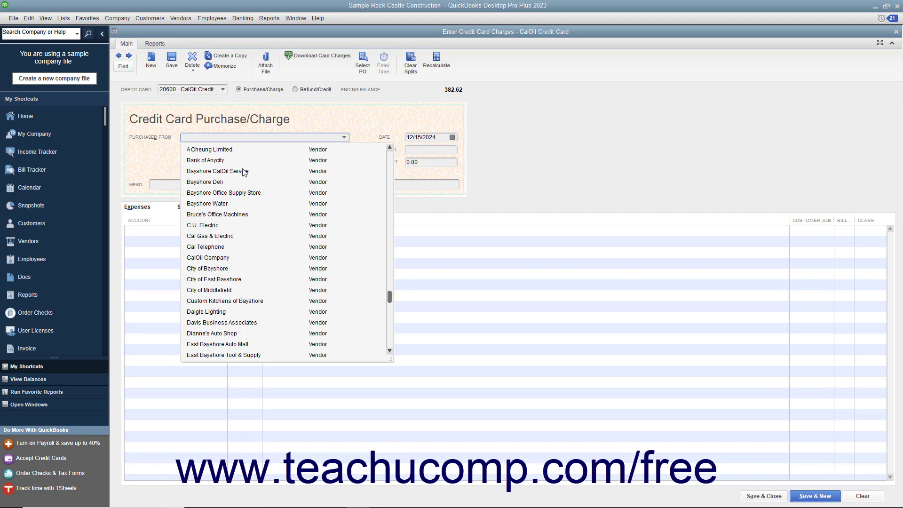
pyautogui.click(217, 171)
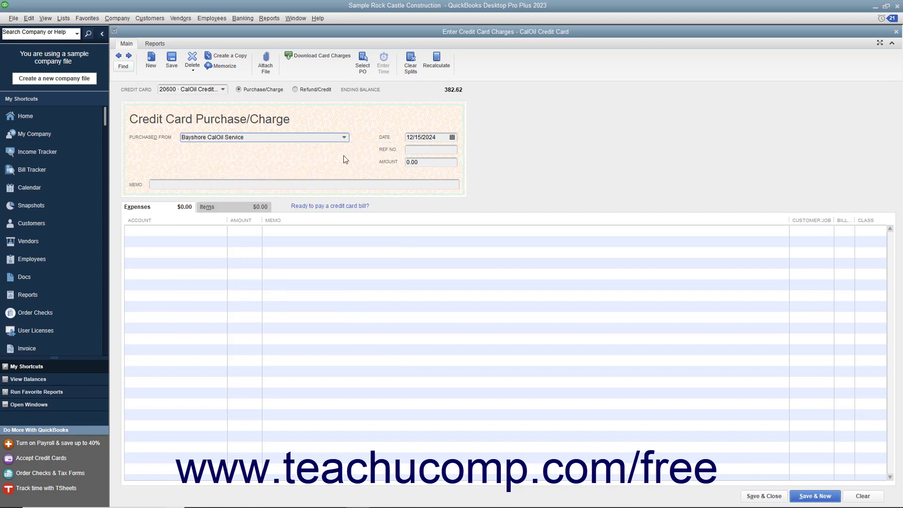
pyautogui.click(452, 137)
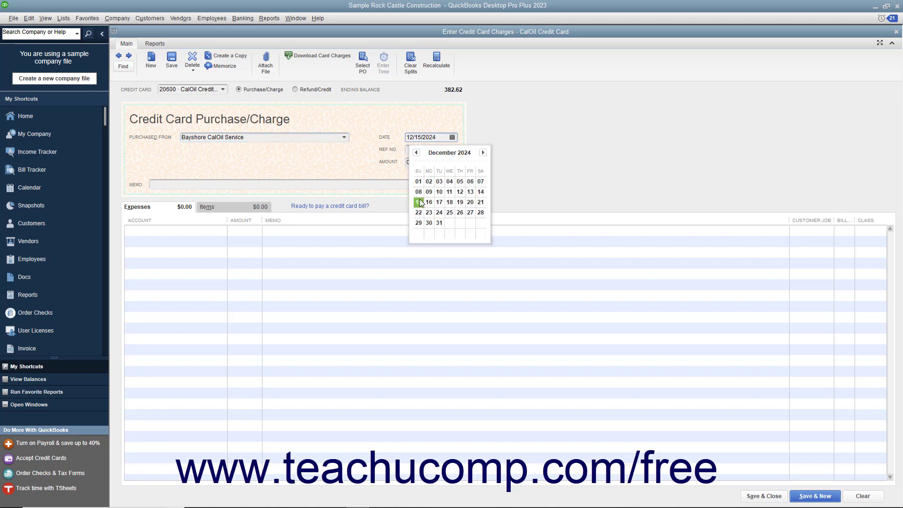
pyautogui.click(418, 202)
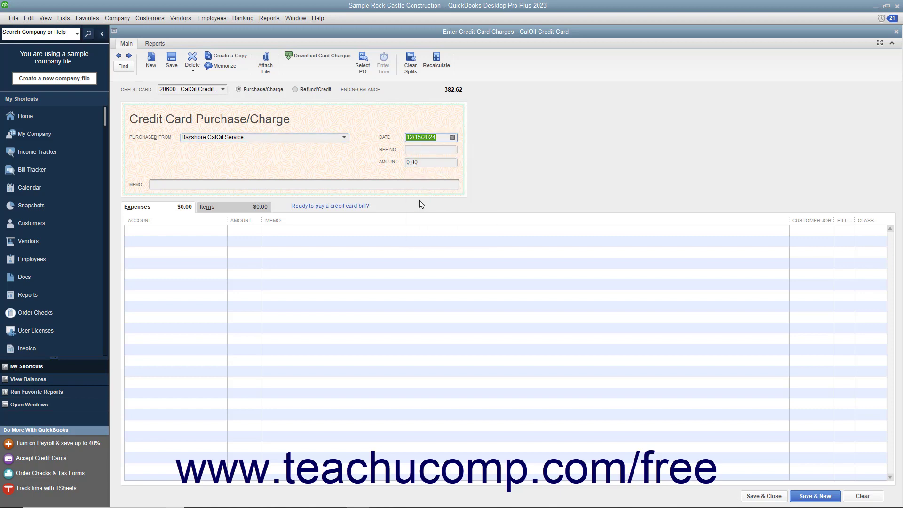
# - Enter 30 as the charge amount, leaving the reference number blank
pyautogui.click(430, 149)
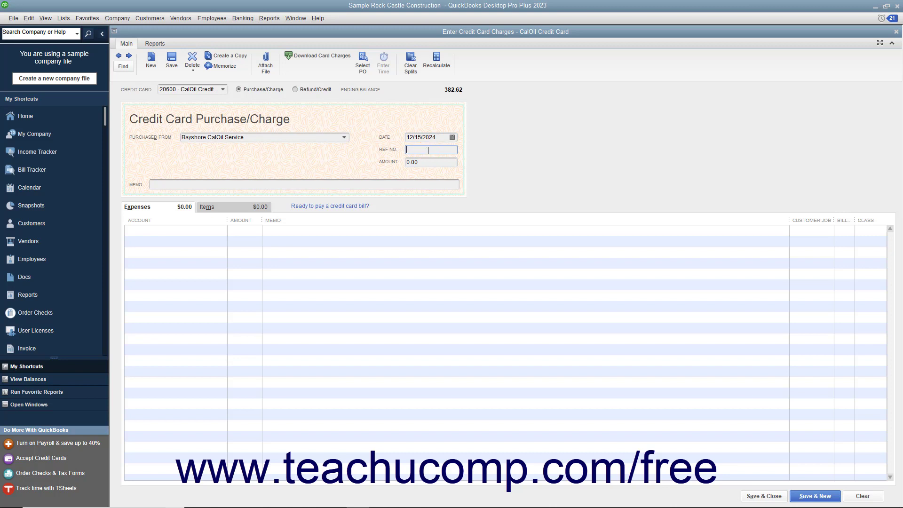
pyautogui.click(430, 161)
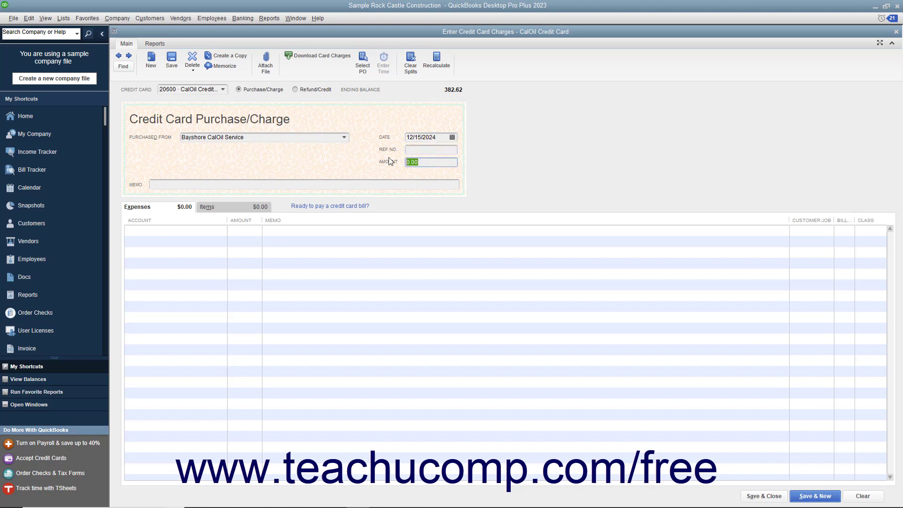
pyautogui.write('30')
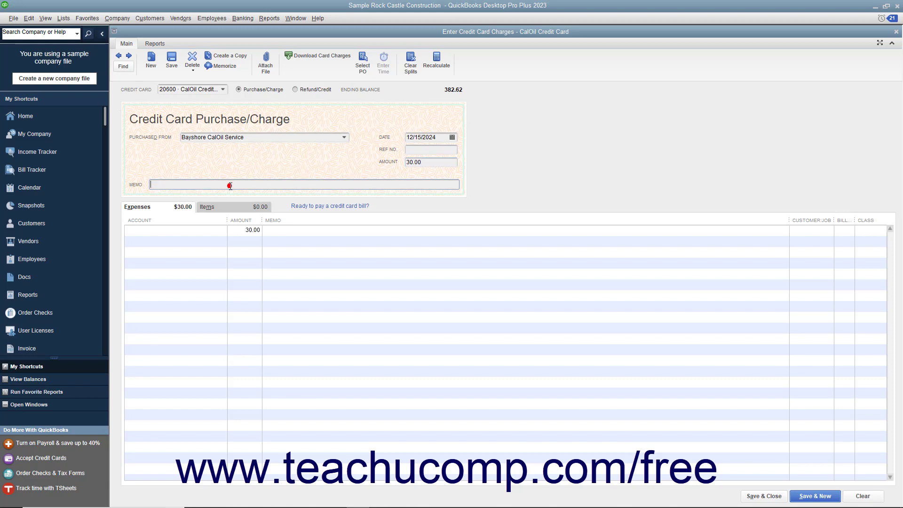
pyautogui.moveTo(224, 186)
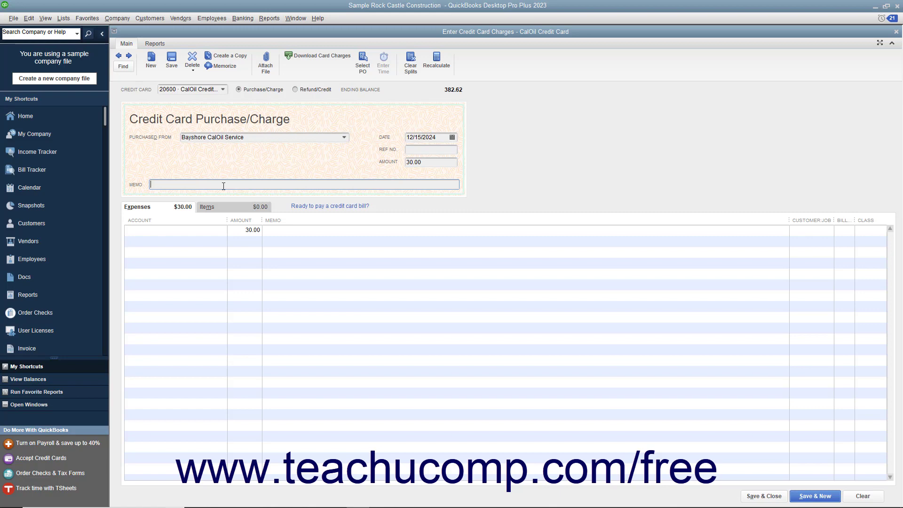
pyautogui.moveTo(150, 232)
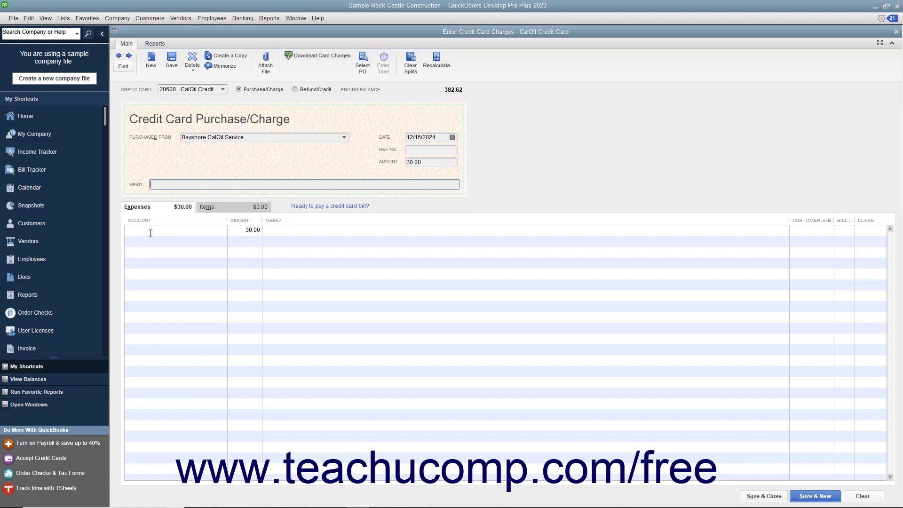
# - Assign the 30.00 expense line to 60110 · Fuel under 60100 · Automobile
pyautogui.click(173, 230)
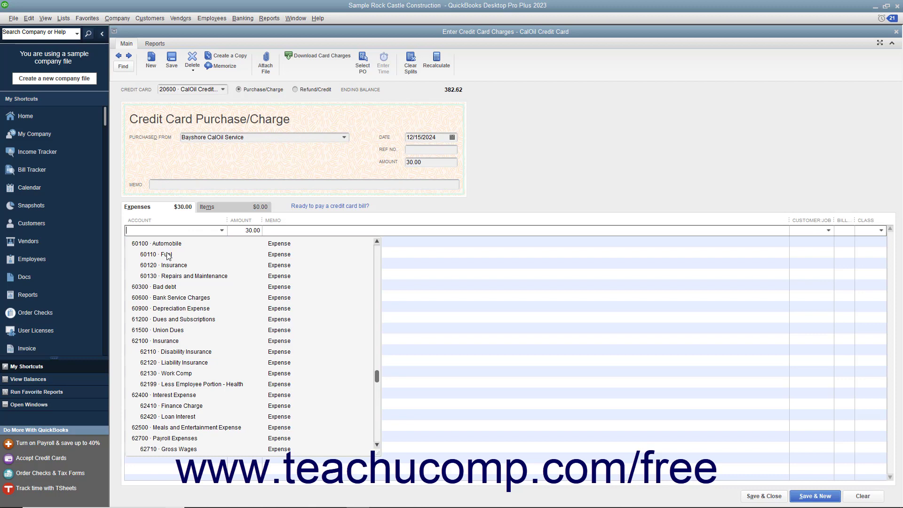
pyautogui.click(161, 254)
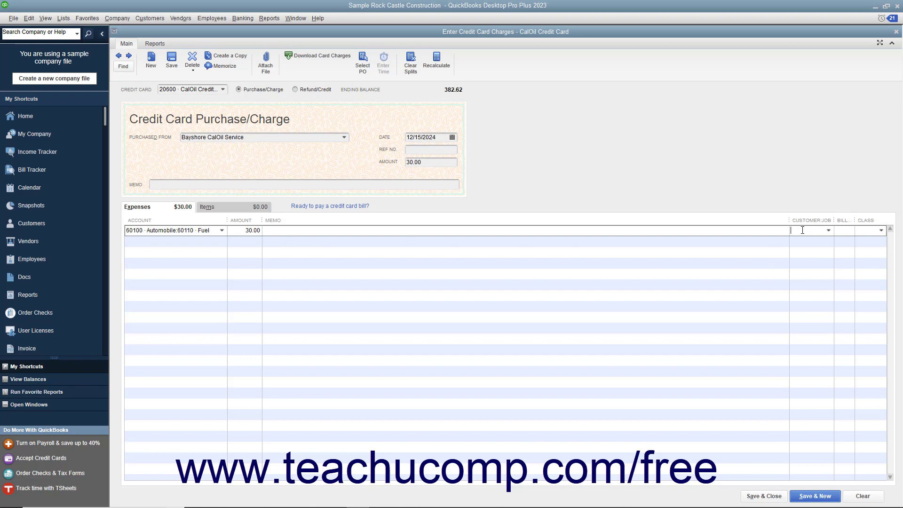
pyautogui.click(843, 229)
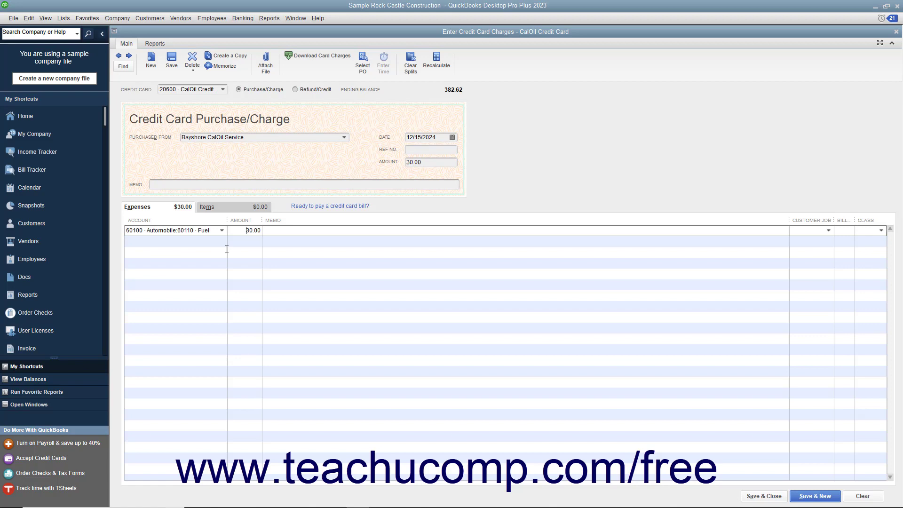
pyautogui.moveTo(224, 214)
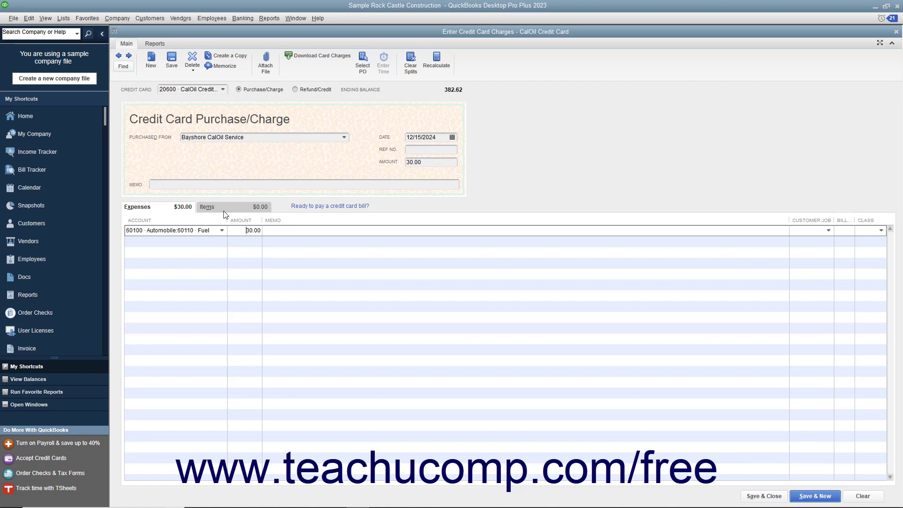
# - Browse the Items tab and its item list without choosing anything, then return to Expenses
pyautogui.click(207, 207)
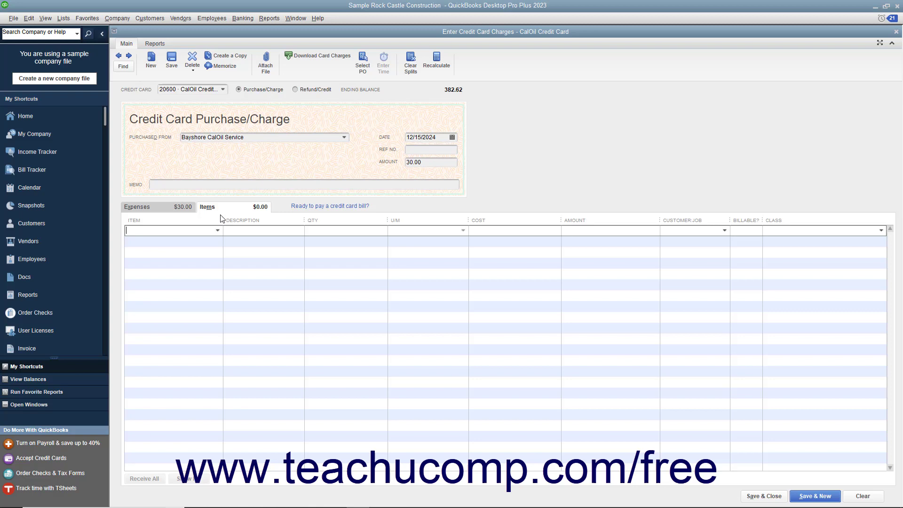
pyautogui.click(217, 229)
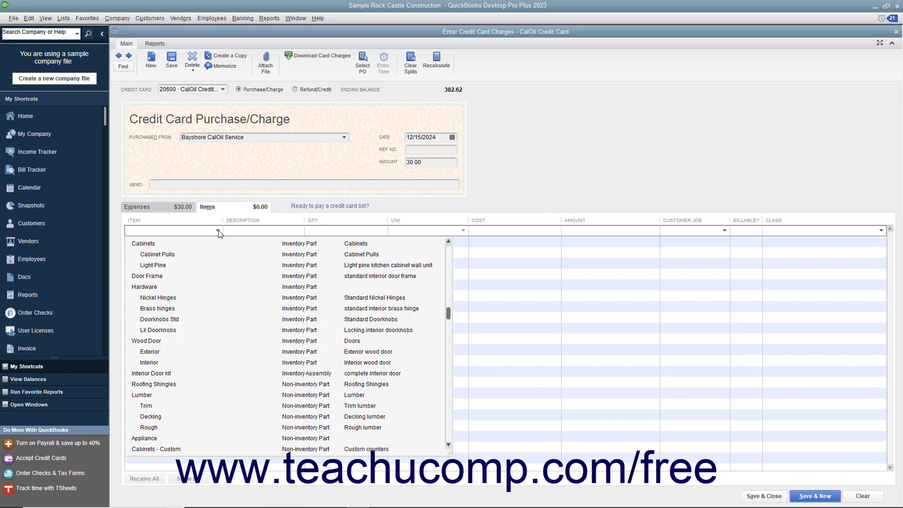
pyautogui.click(217, 231)
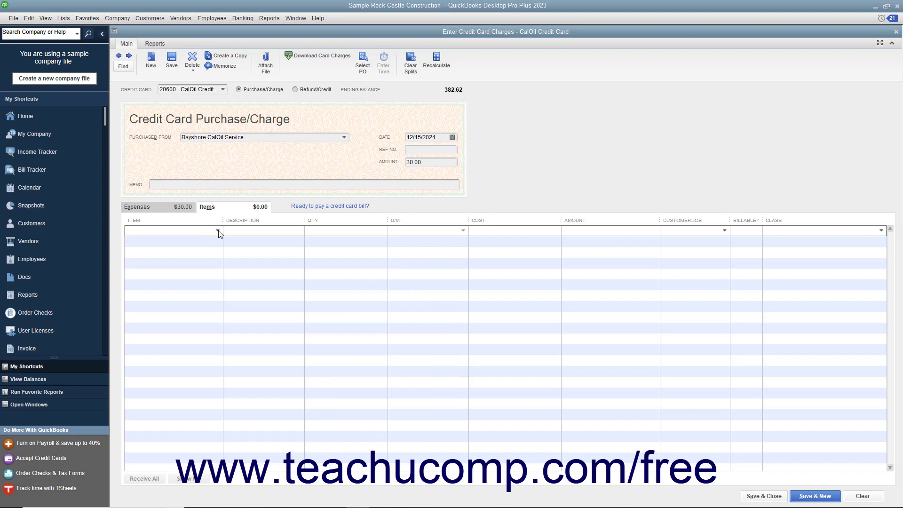
pyautogui.click(173, 231)
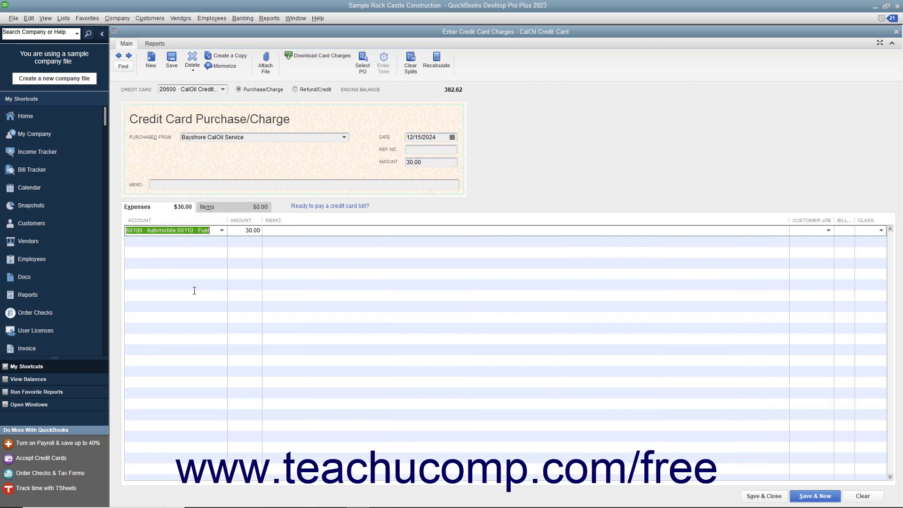
pyautogui.moveTo(489, 356)
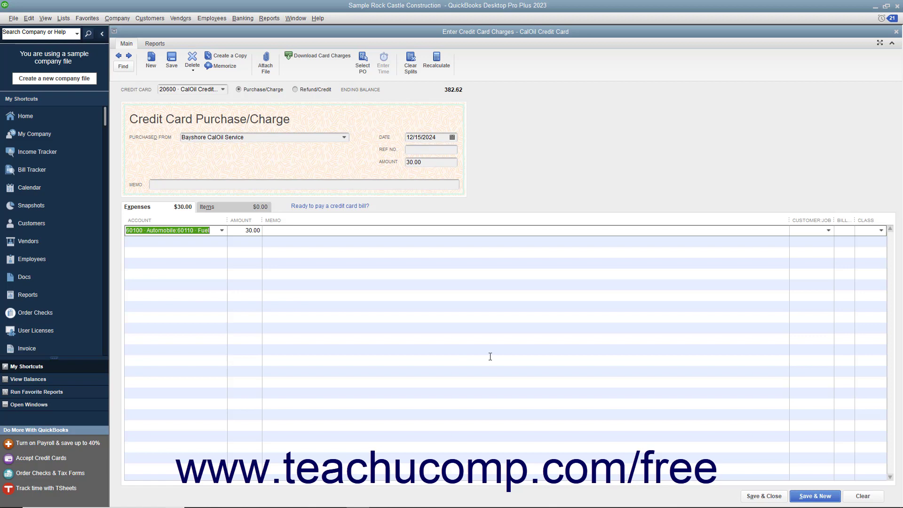
pyautogui.moveTo(764, 496)
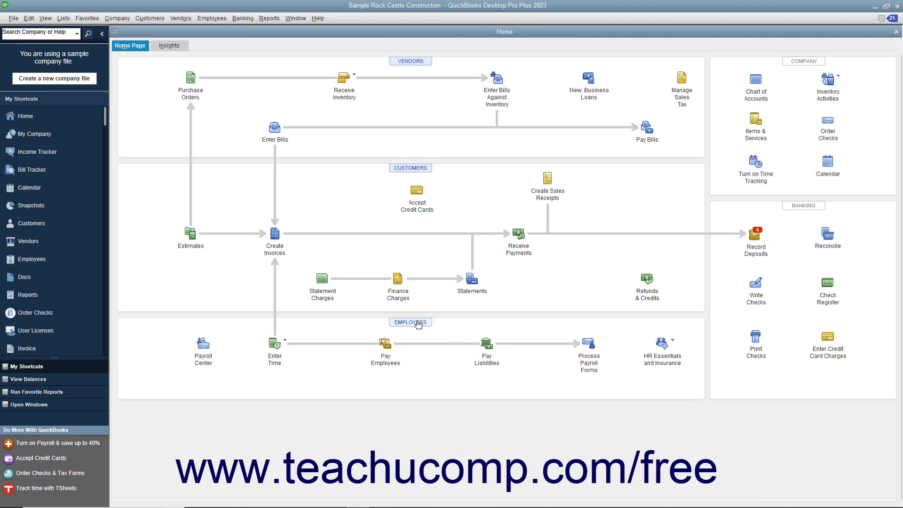
pyautogui.moveTo(392, 320)
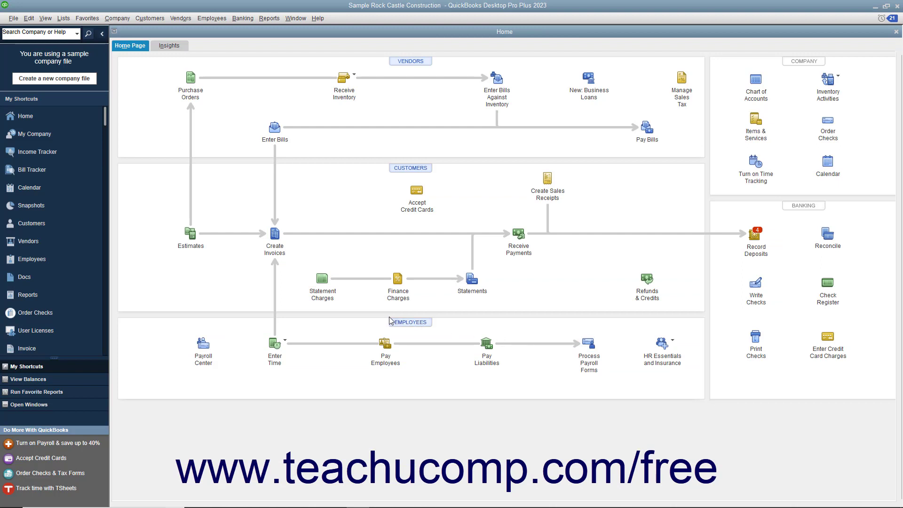